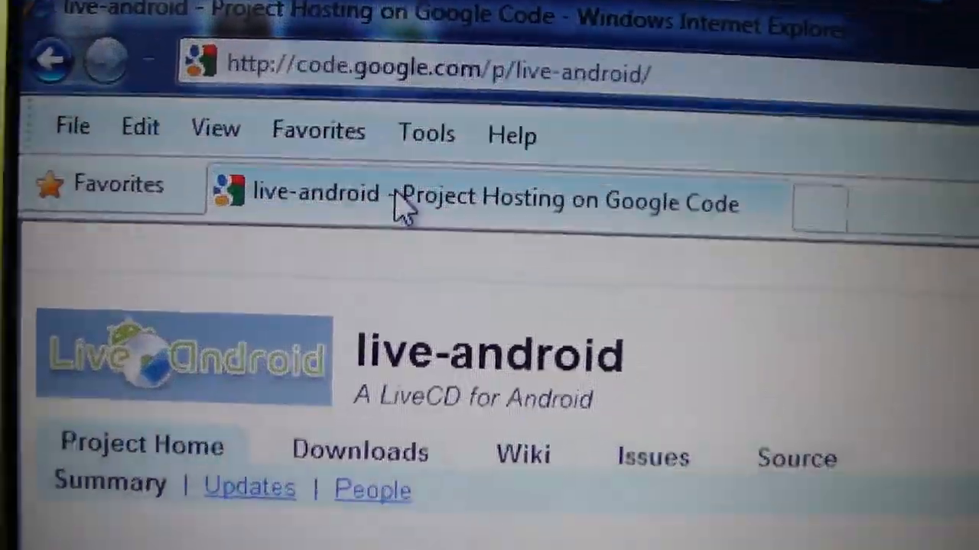
# Scroll down through the Explorer folder listing toward hjsplit_24.zip.
pyautogui.scroll(-3)
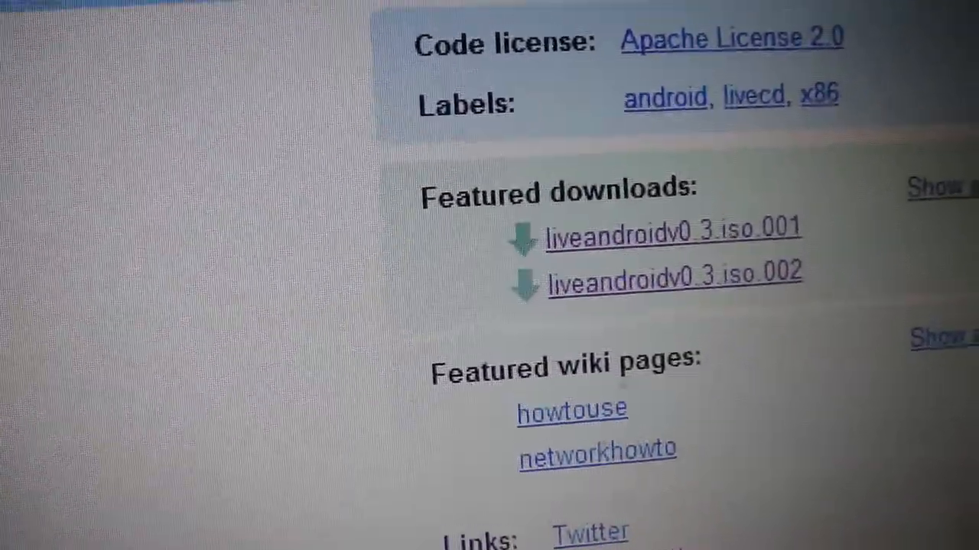
pyautogui.scroll(-3)
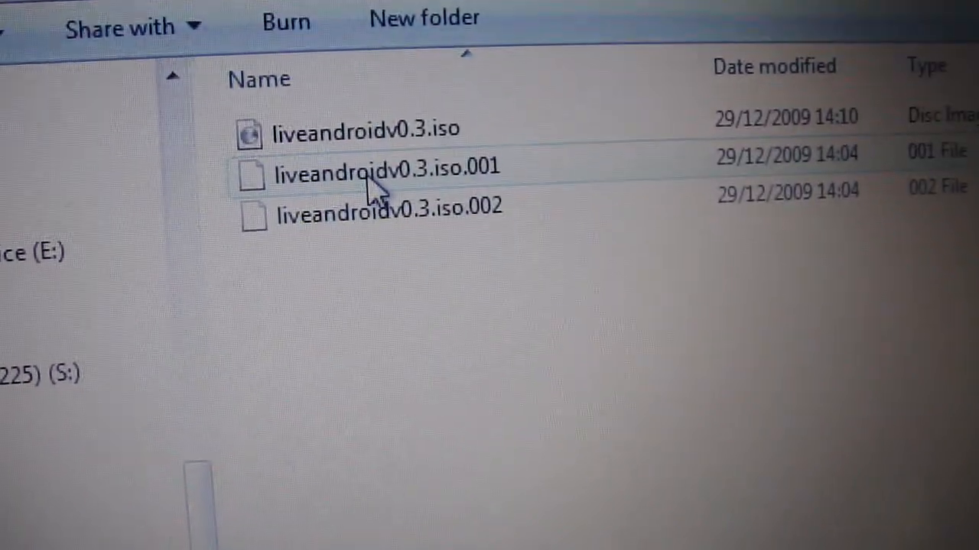
pyautogui.moveTo(474, 222)
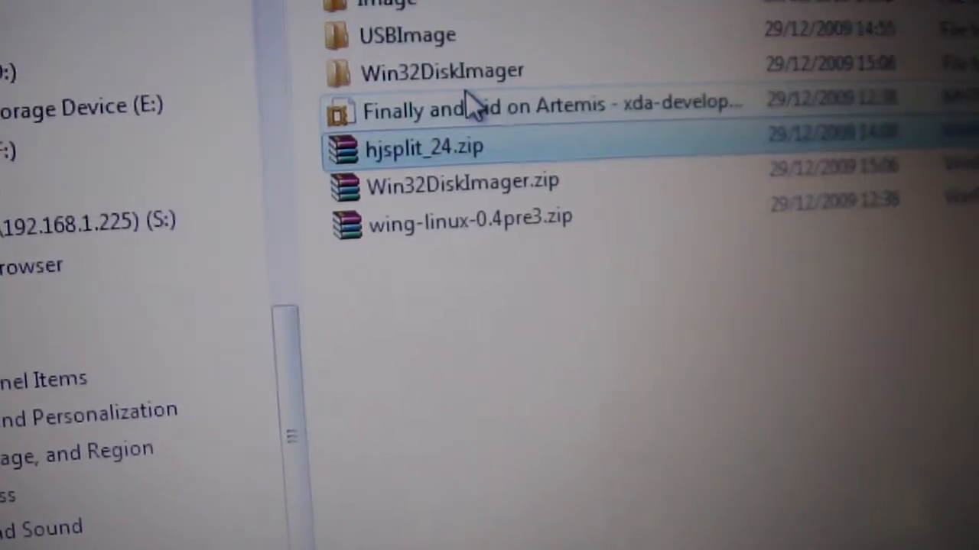
pyautogui.doubleClick(423, 147)
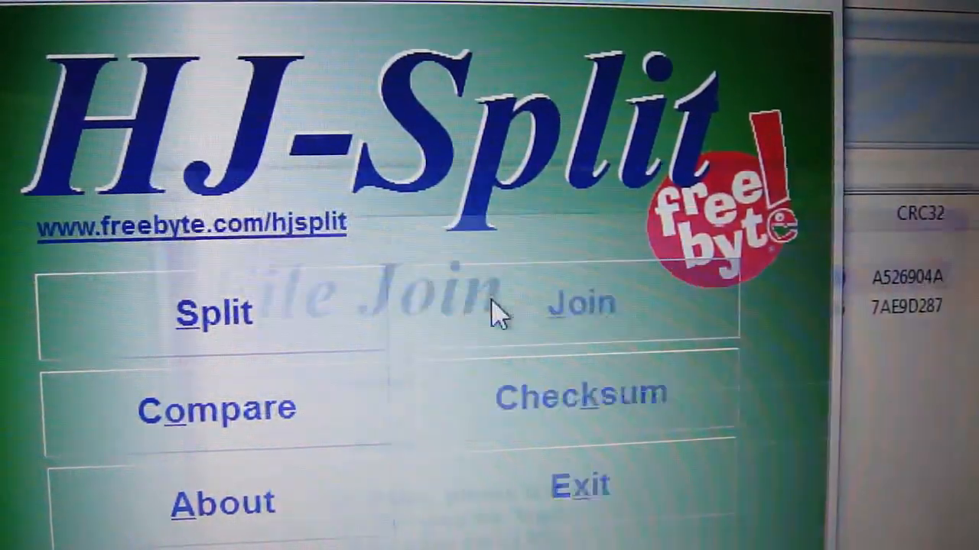
pyautogui.click(579, 303)
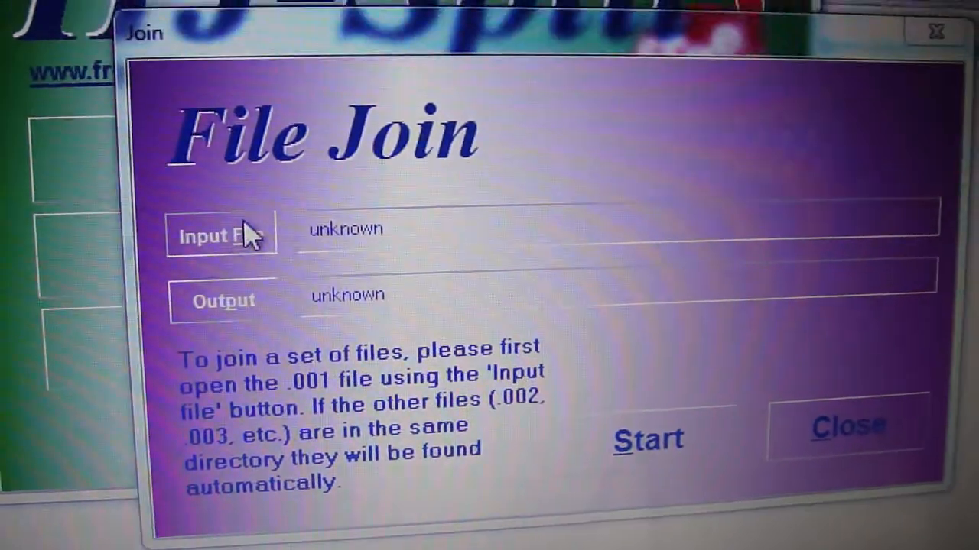
pyautogui.click(220, 235)
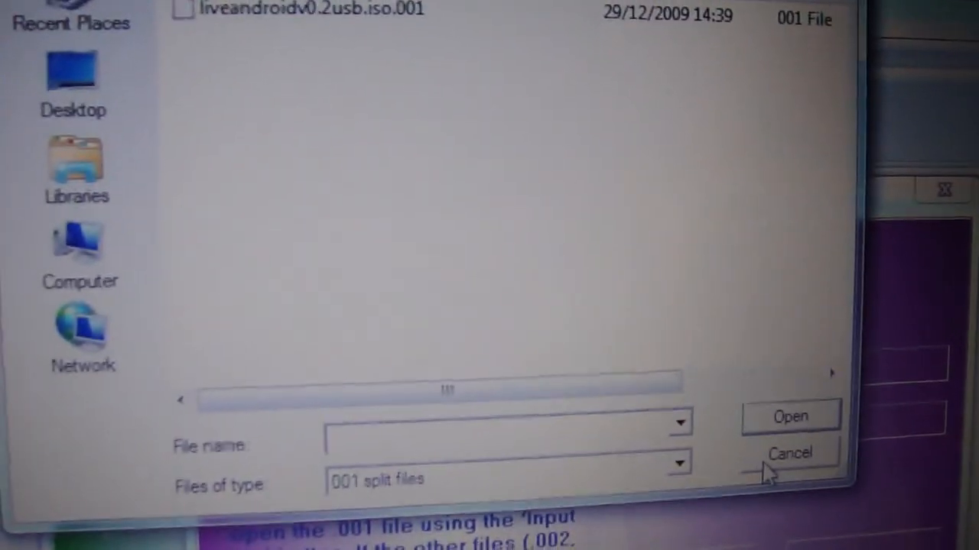
pyautogui.click(789, 452)
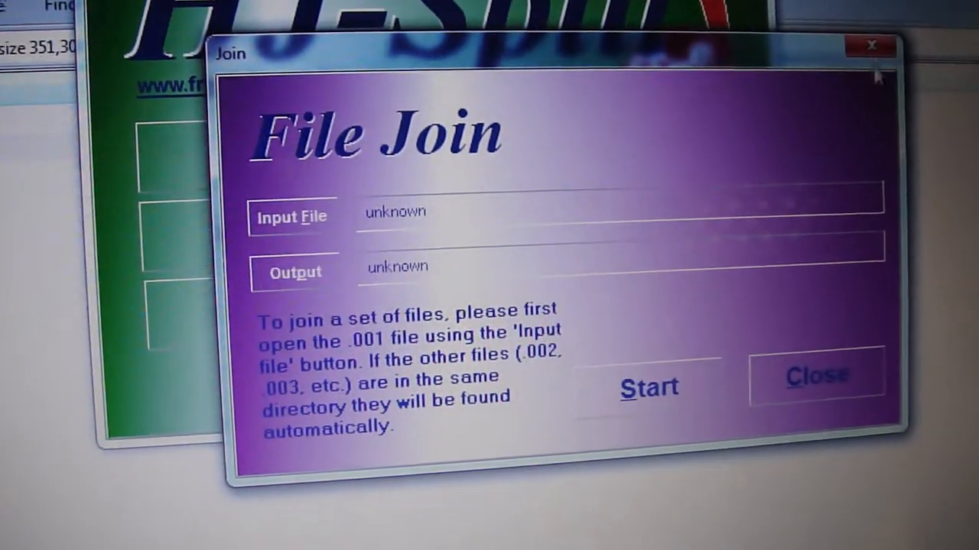
pyautogui.click(815, 375)
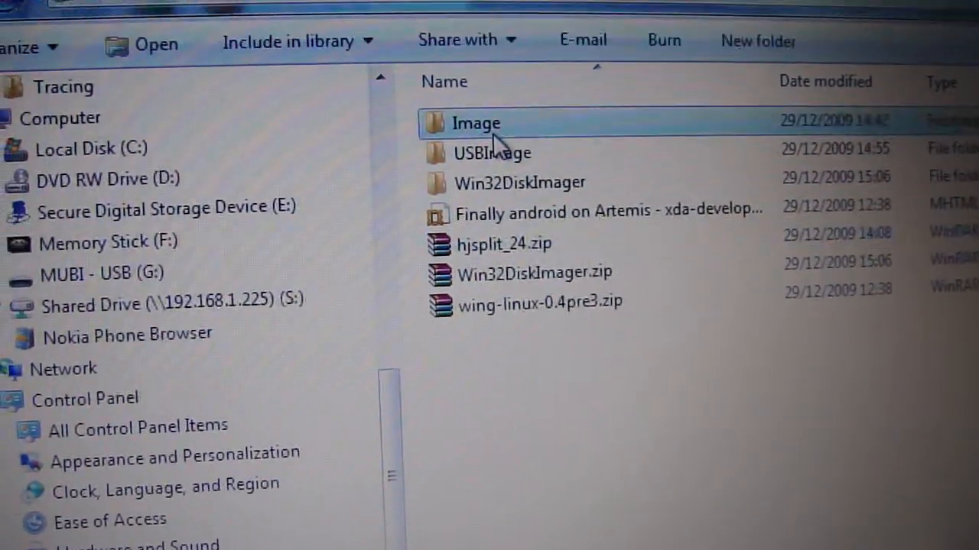
pyautogui.doubleClick(475, 123)
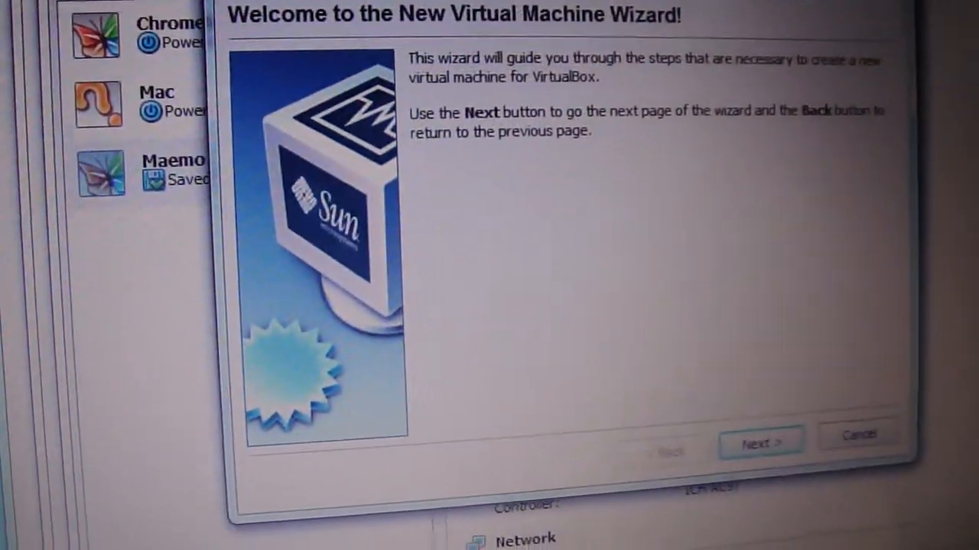
# Name the new virtual machine 'Android', keeping Windows XP as the OS type.
pyautogui.click(760, 442)
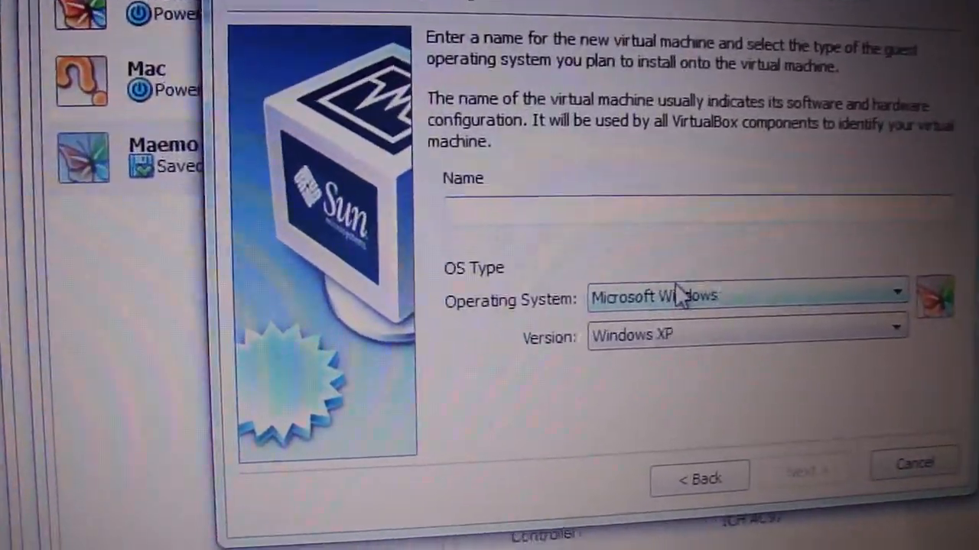
pyautogui.write('Andr')
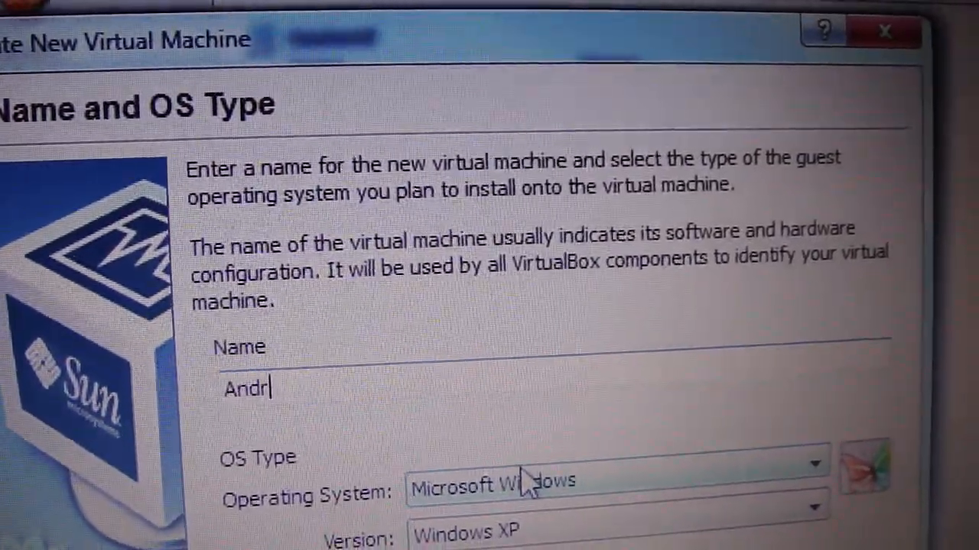
pyautogui.write('oid')
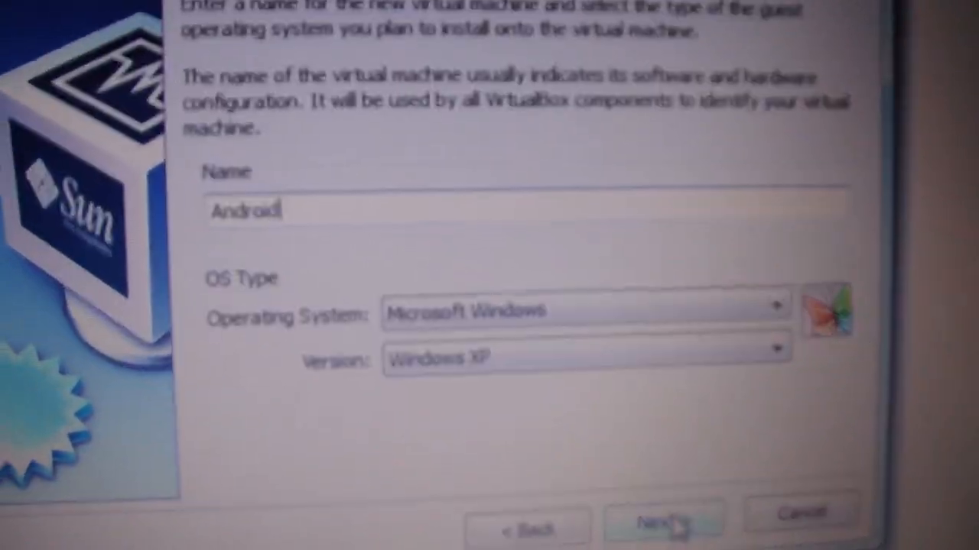
# Set the Android machine's base memory to 1024 MB.
pyautogui.click(662, 524)
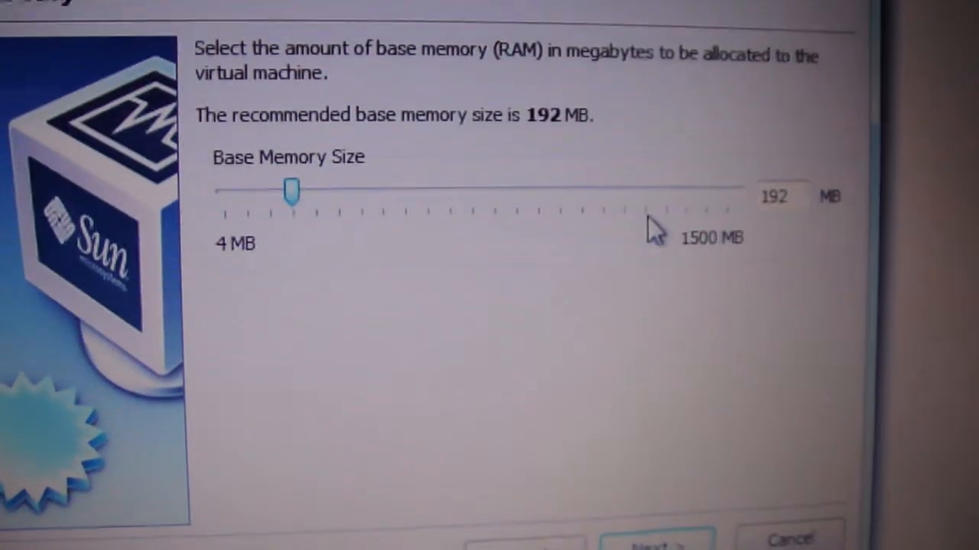
pyautogui.moveTo(291, 191); pyautogui.dragTo(428, 216)
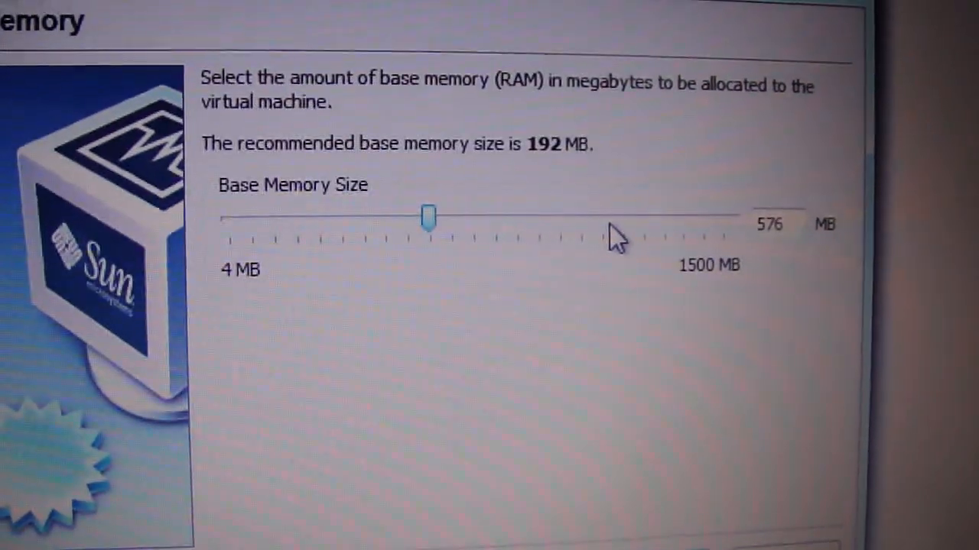
pyautogui.moveTo(426, 218); pyautogui.dragTo(498, 204)
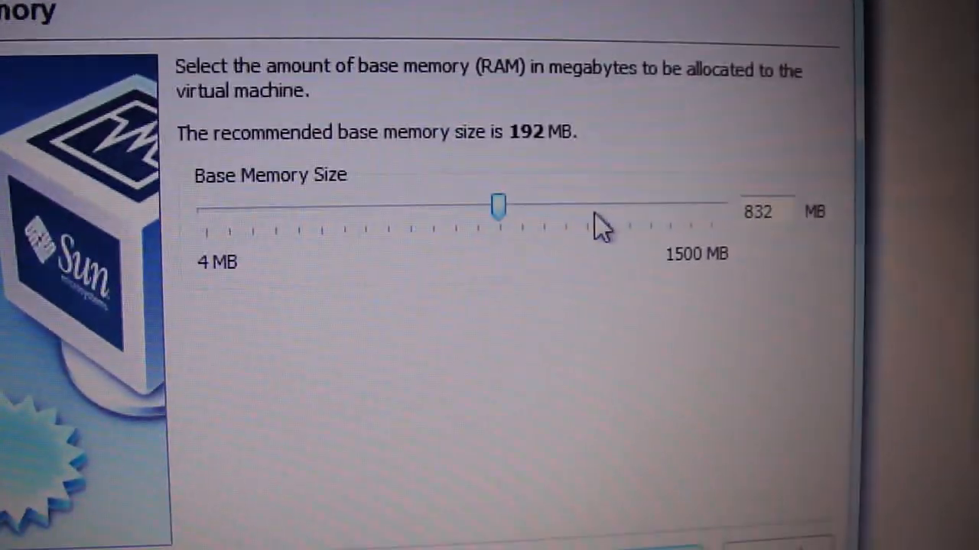
pyautogui.moveTo(497, 204); pyautogui.dragTo(570, 180)
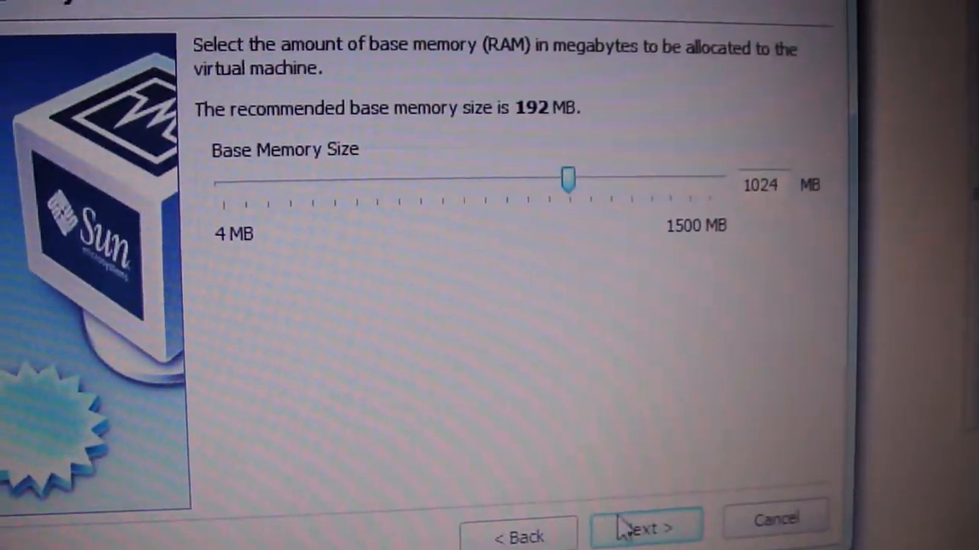
pyautogui.click(646, 528)
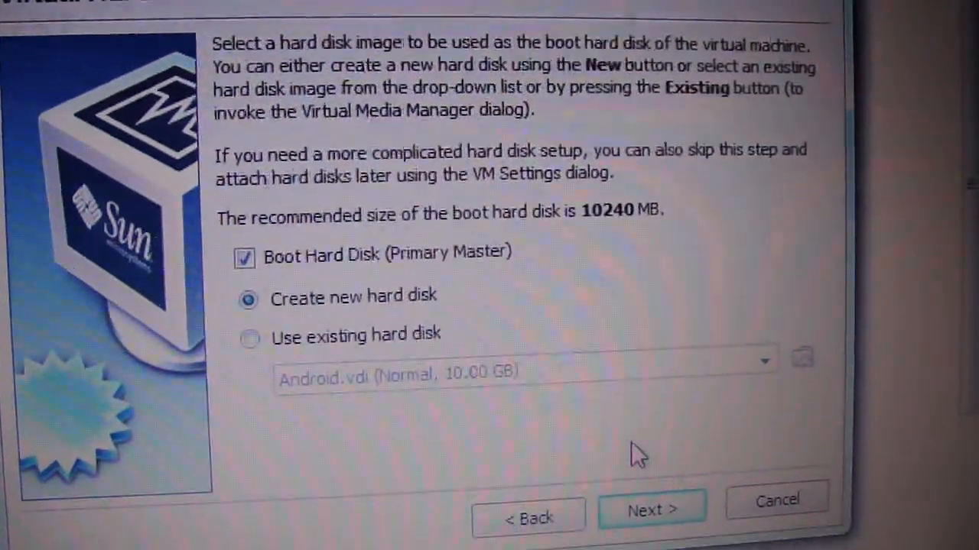
# Create the dynamically expanding 10 GB Android01 virtual hard disk.
pyautogui.click(650, 510)
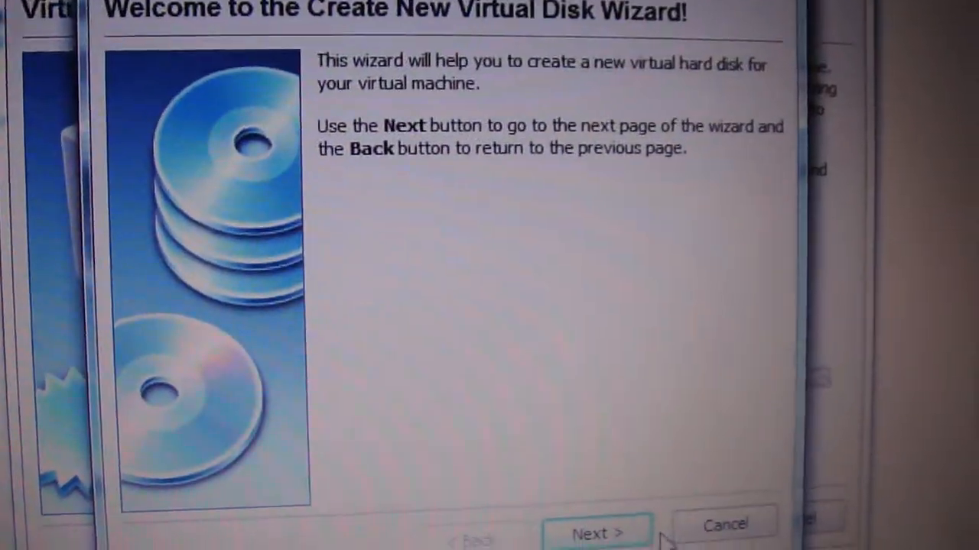
pyautogui.click(596, 532)
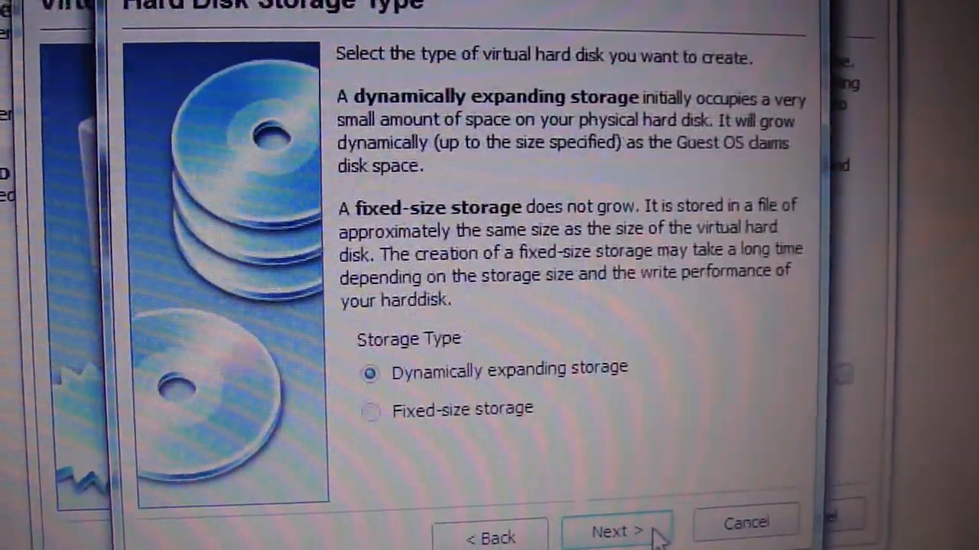
pyautogui.click(615, 531)
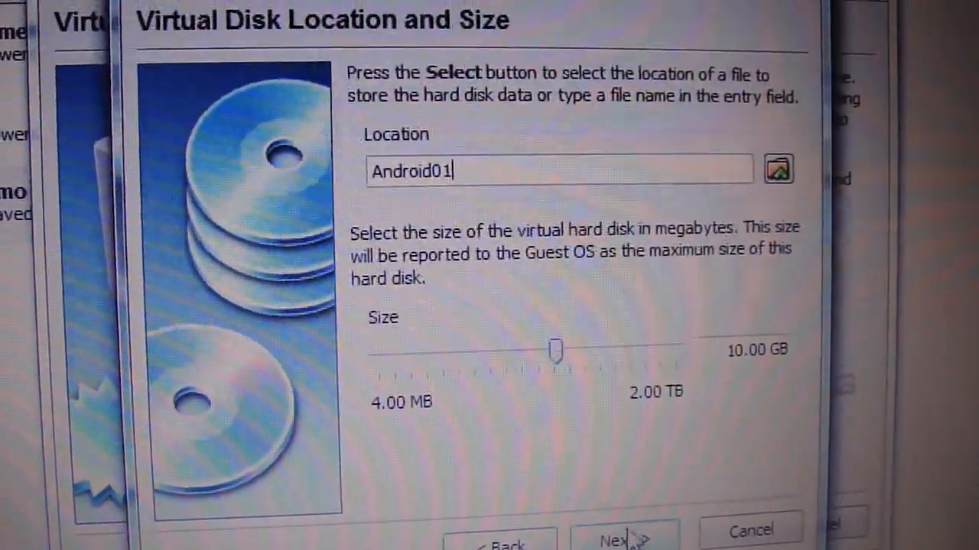
pyautogui.click(619, 539)
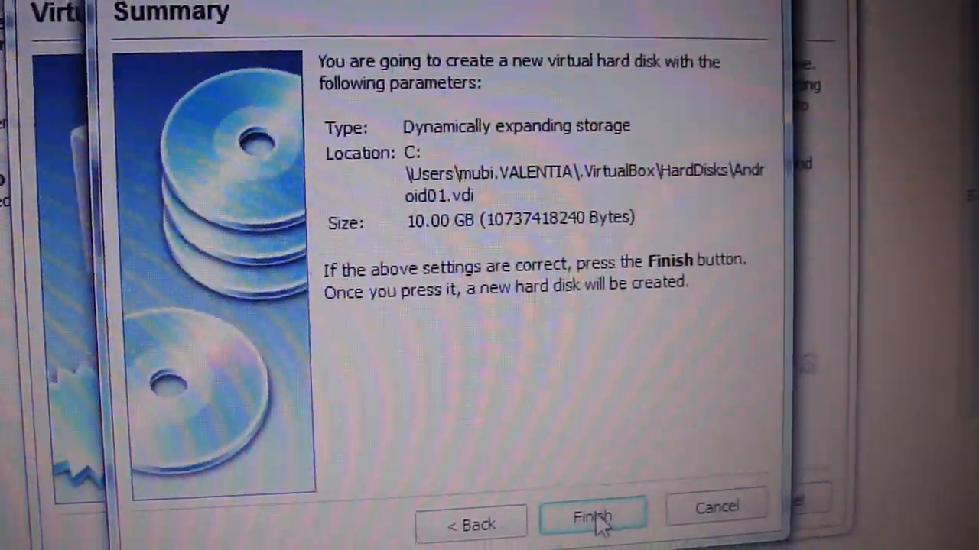
pyautogui.click(593, 516)
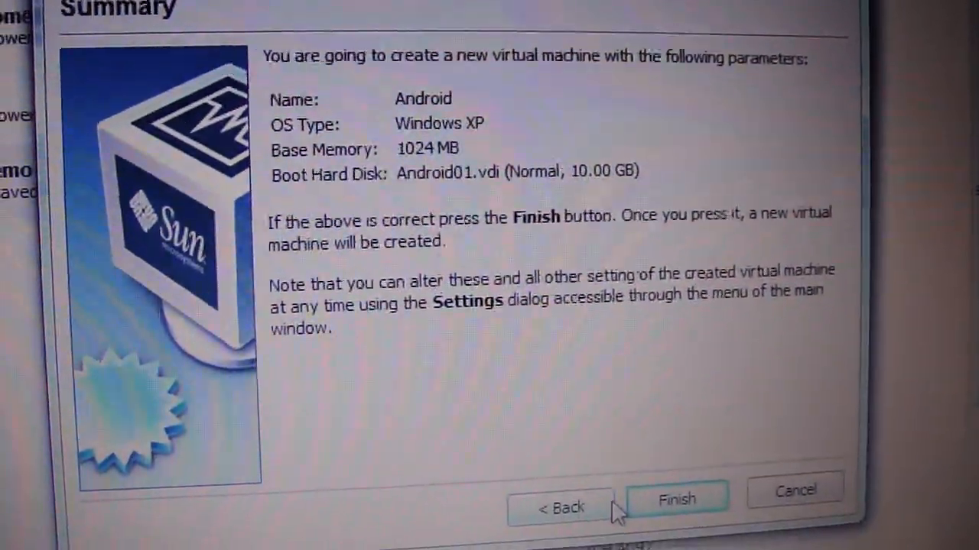
# Select the Android VM in the manager list and start it.
pyautogui.click(676, 498)
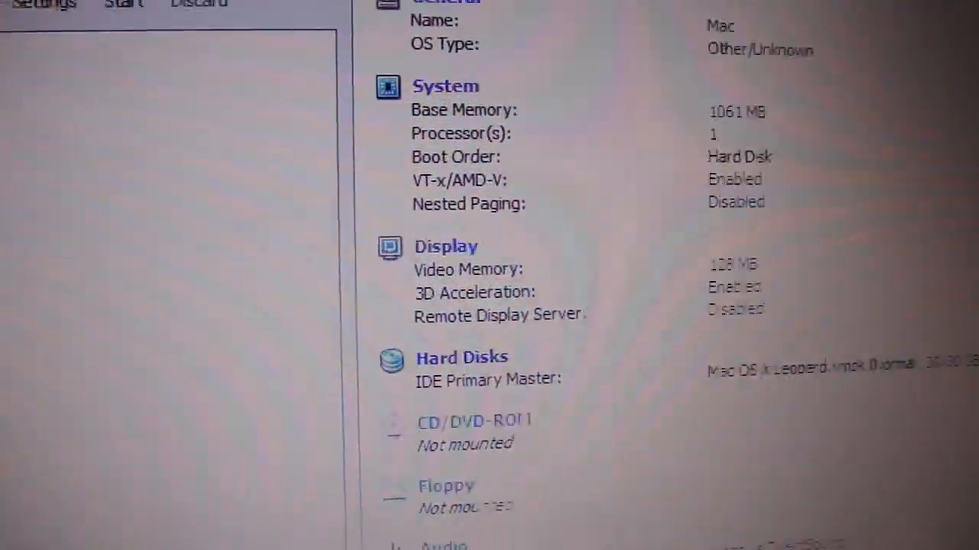
pyautogui.click(260, 203)
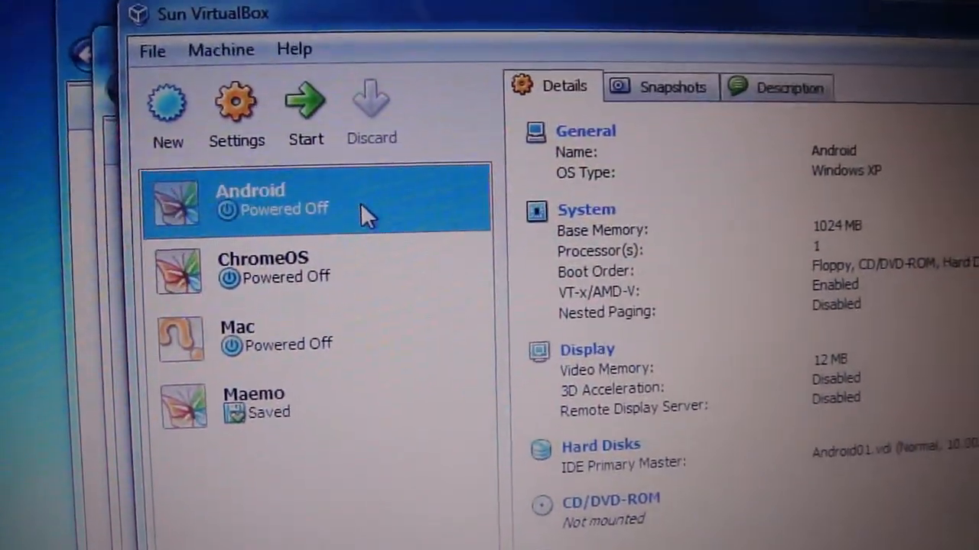
pyautogui.click(305, 111)
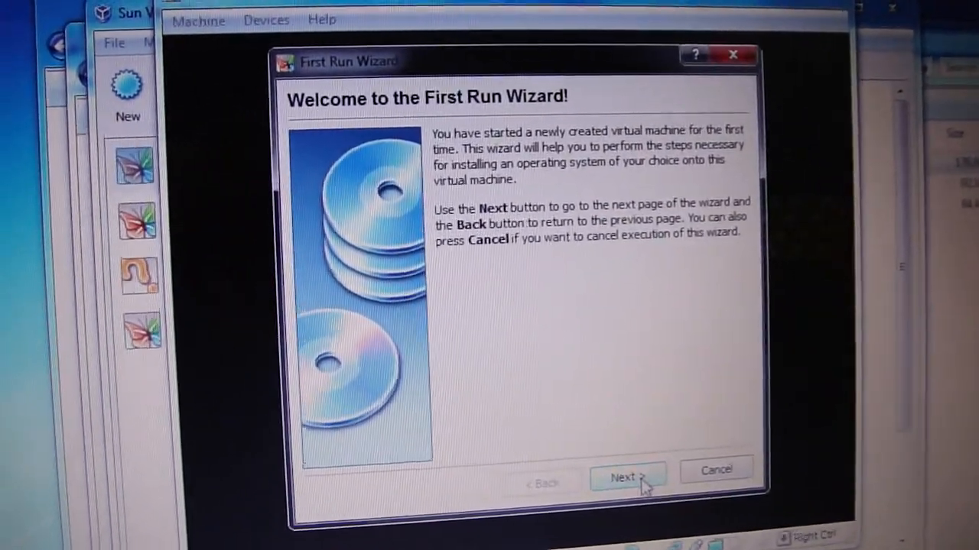
# Complete the First Run Wizard using host drive D: as installation media.
pyautogui.click(627, 477)
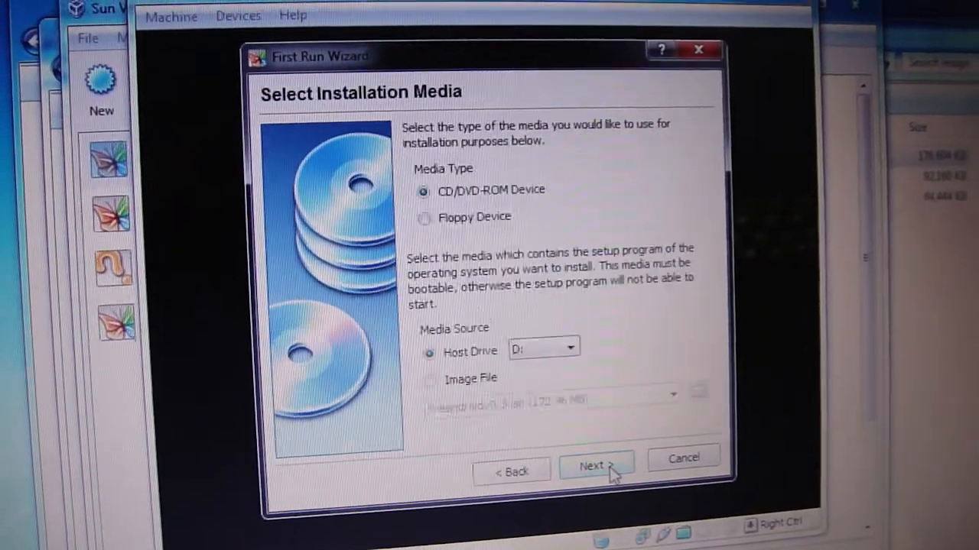
pyautogui.click(596, 467)
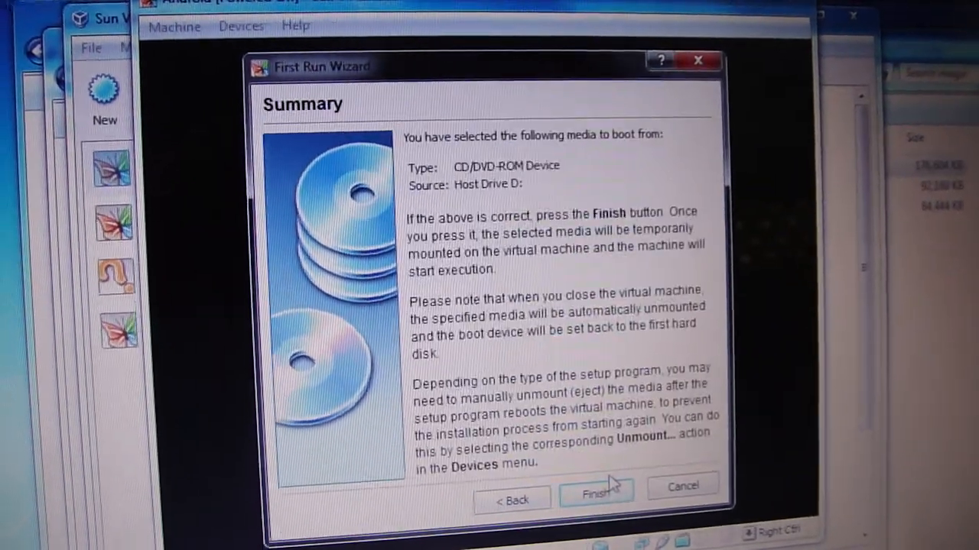
pyautogui.click(596, 490)
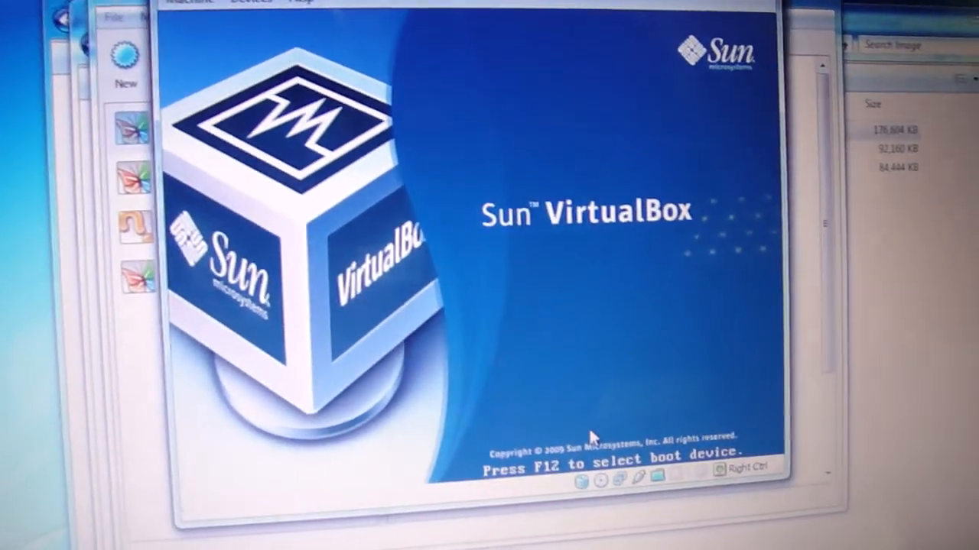
# Choose Devices > Mount CD/DVD-ROM image to list available disc images.
pyautogui.click(228, 58)
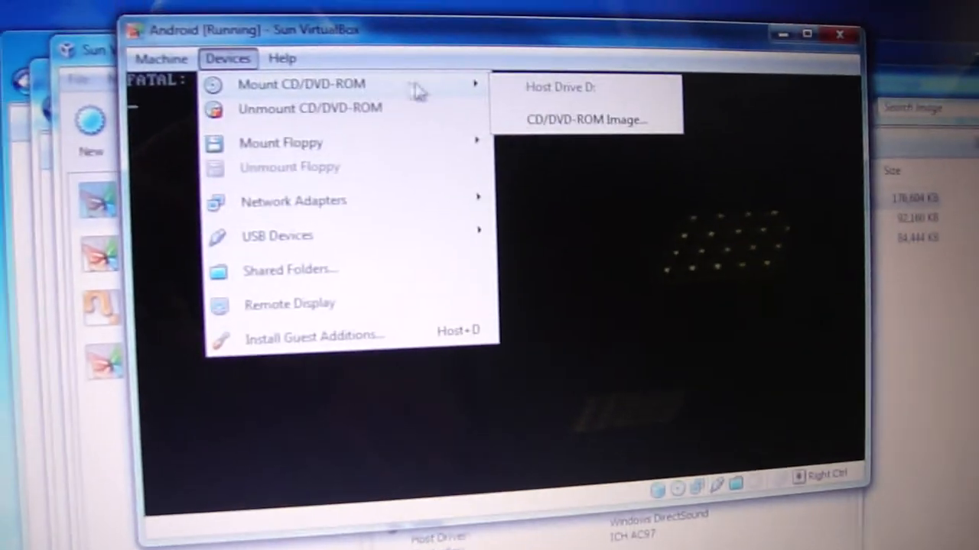
pyautogui.click(586, 119)
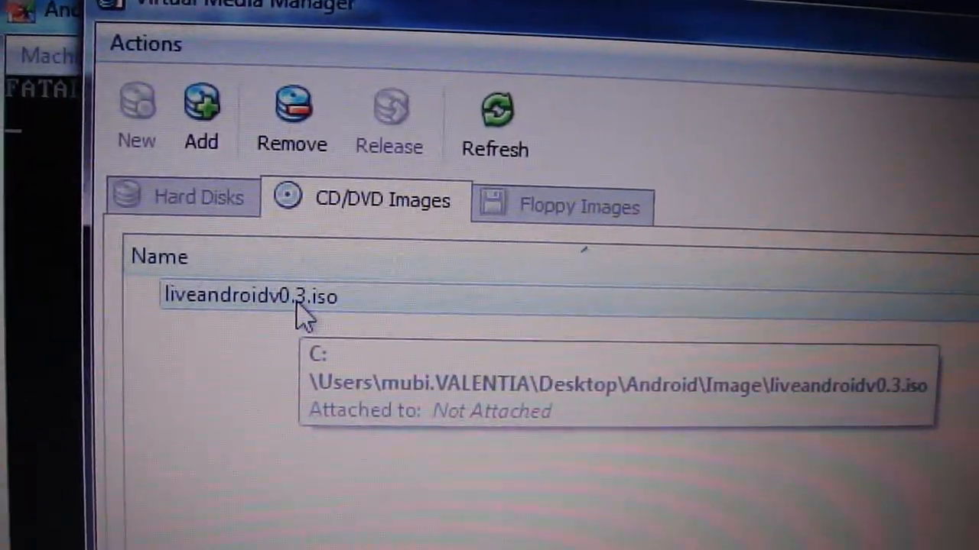
# Mount liveandroidv0.3.iso and request a machine reset.
pyautogui.click(104, 28)
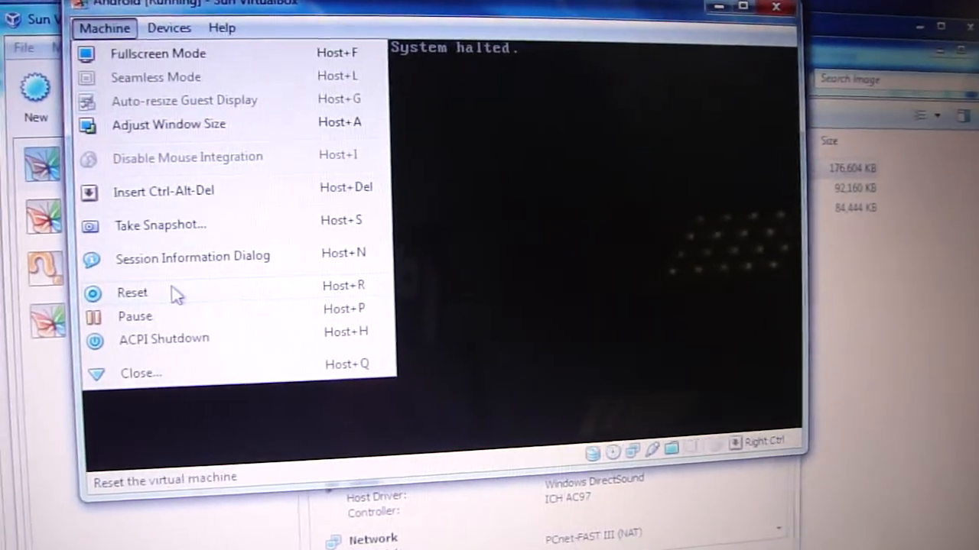
pyautogui.click(133, 292)
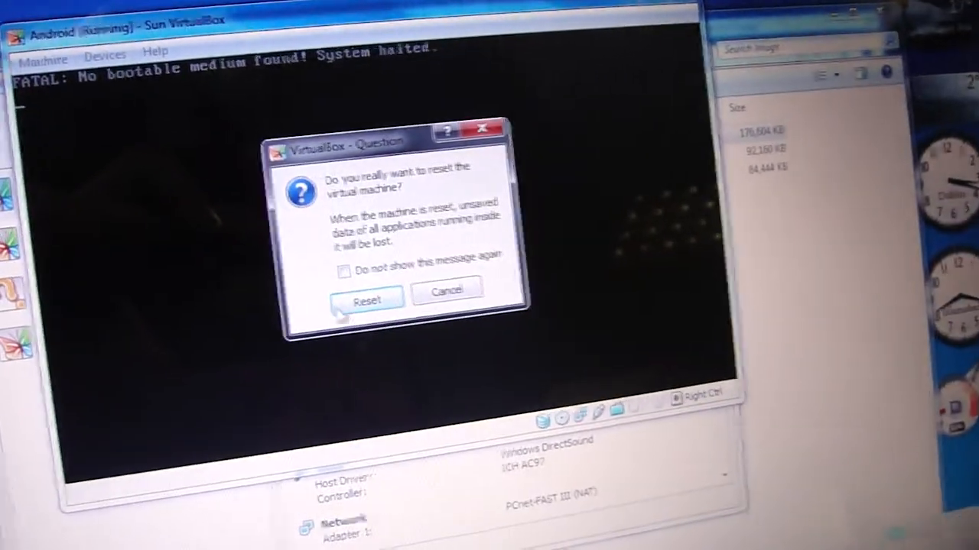
# Confirm the reset so Android boots from the Live-Android ISO.
pyautogui.click(365, 297)
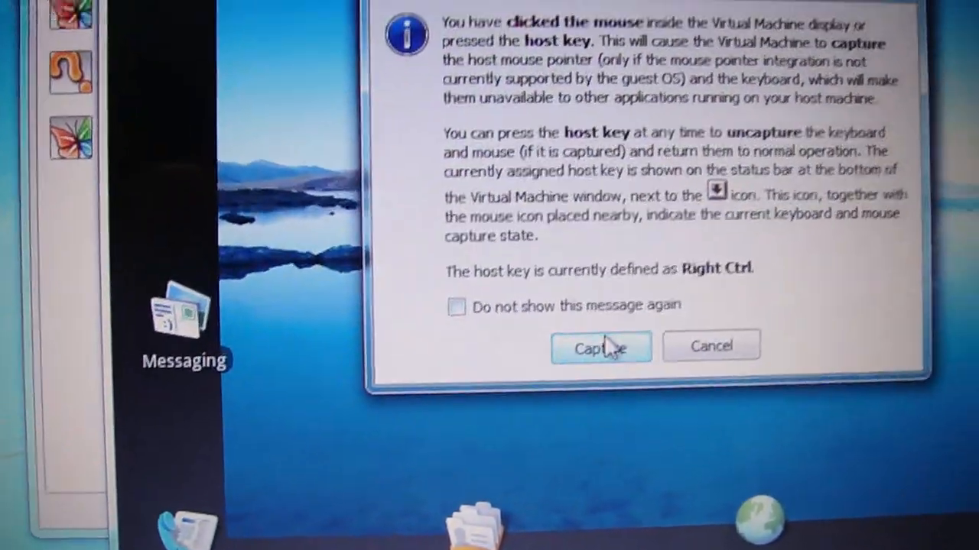
# Accept mouse capture, open the Android Dialer, and show its keypad.
pyautogui.click(601, 347)
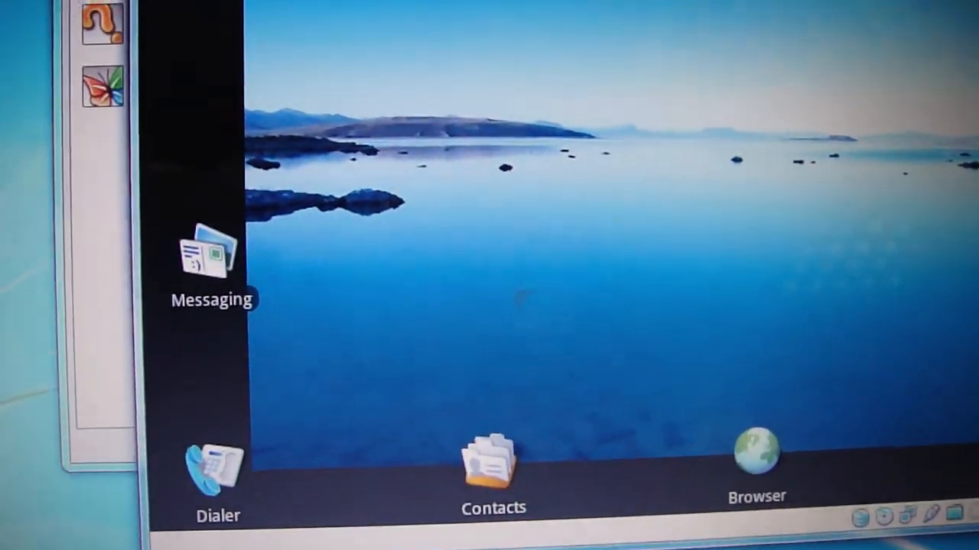
pyautogui.click(493, 466)
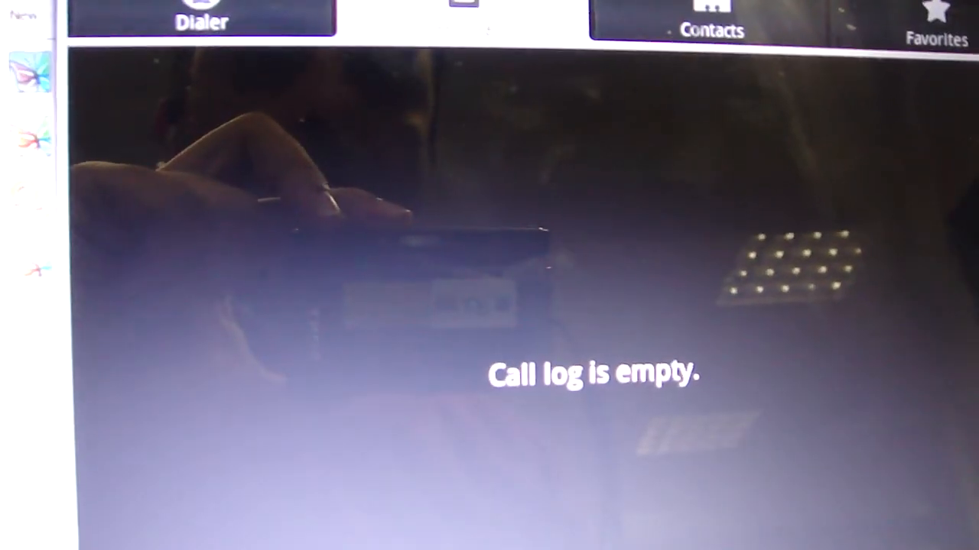
pyautogui.click(936, 19)
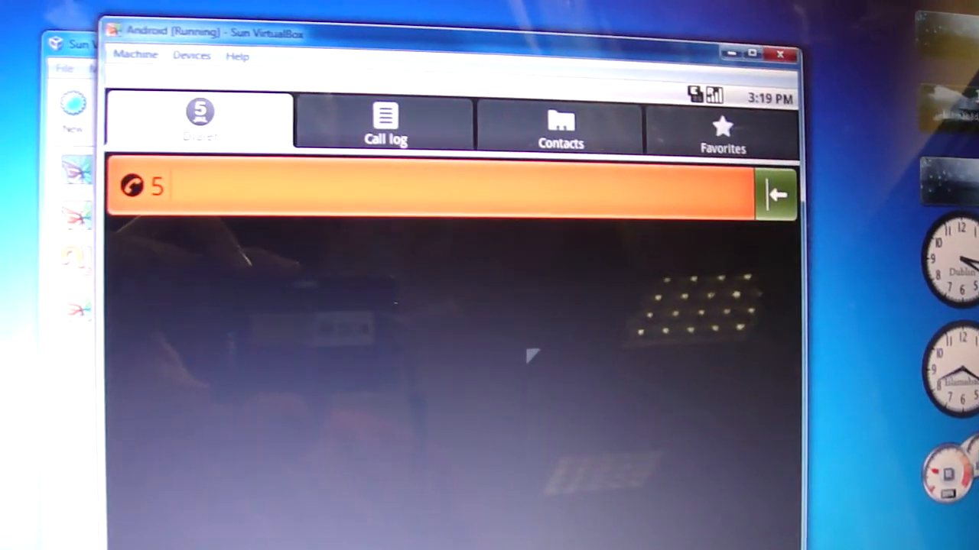
pyautogui.write('78-789-7987')
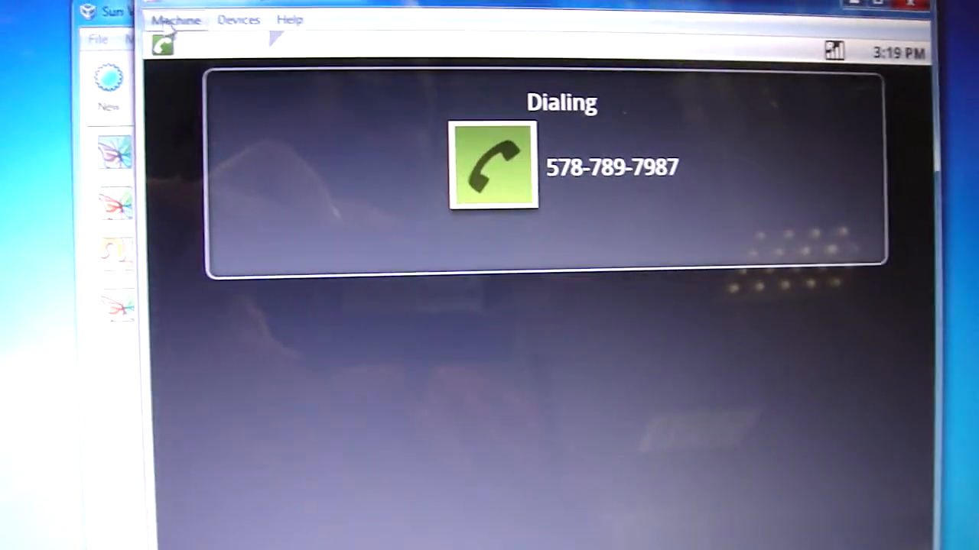
pyautogui.click(237, 22)
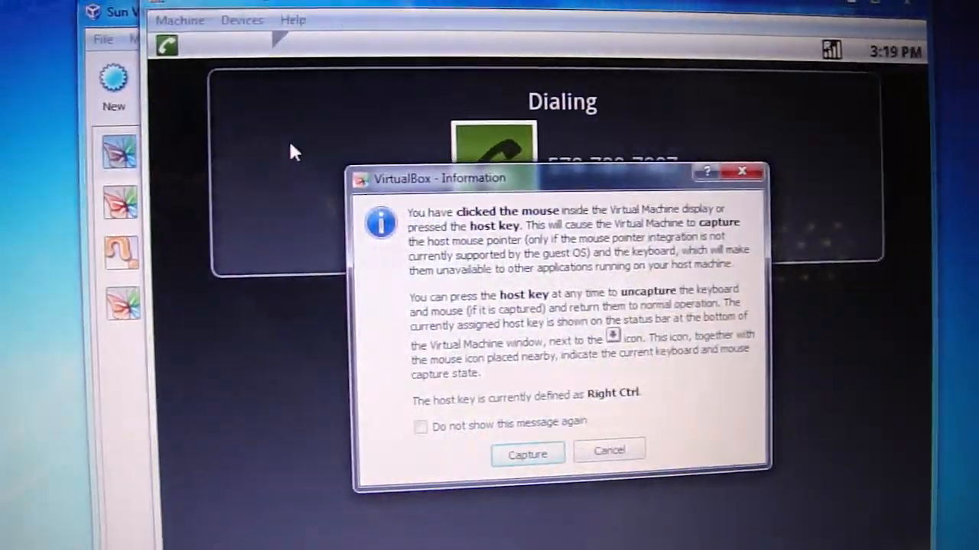
pyautogui.click(526, 450)
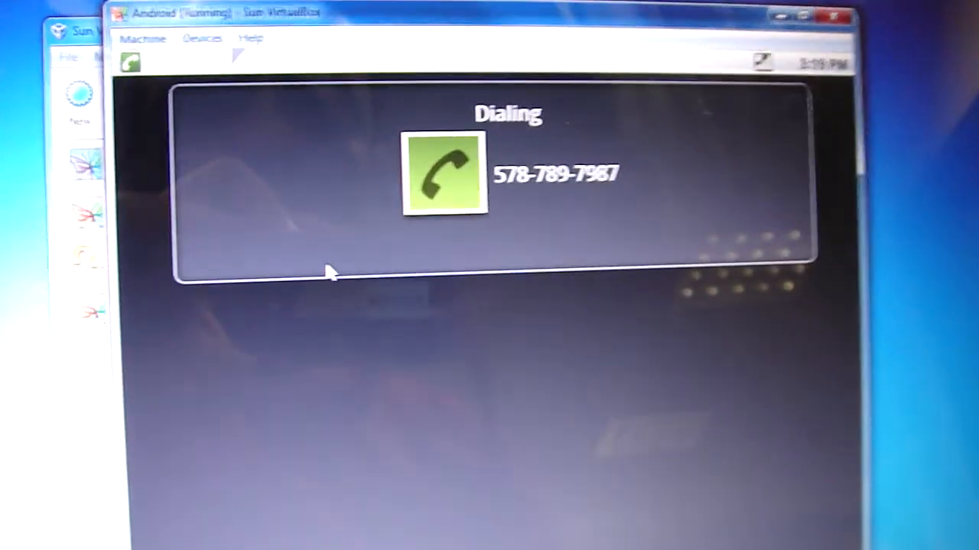
# Reset the Android VM from the Machine menu and confirm the reset.
pyautogui.click(143, 38)
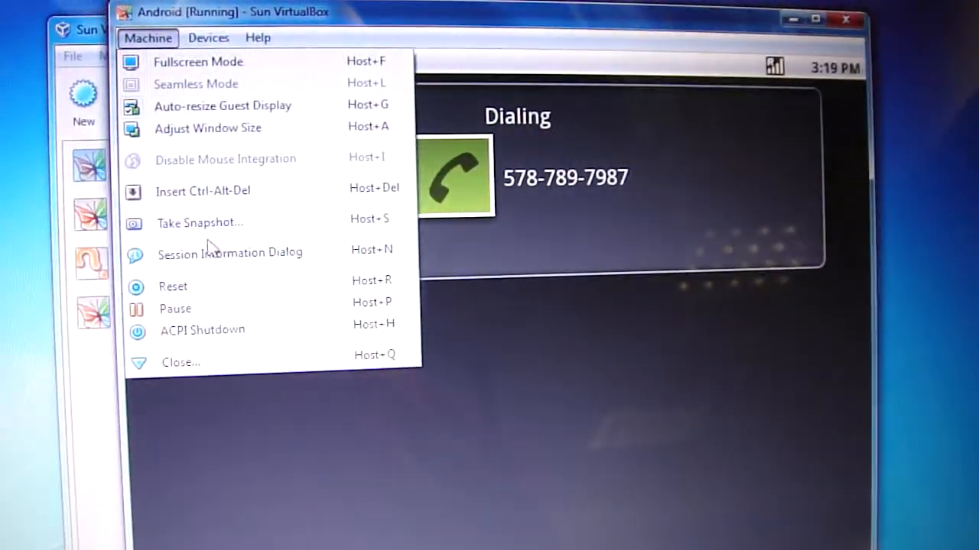
pyautogui.click(172, 287)
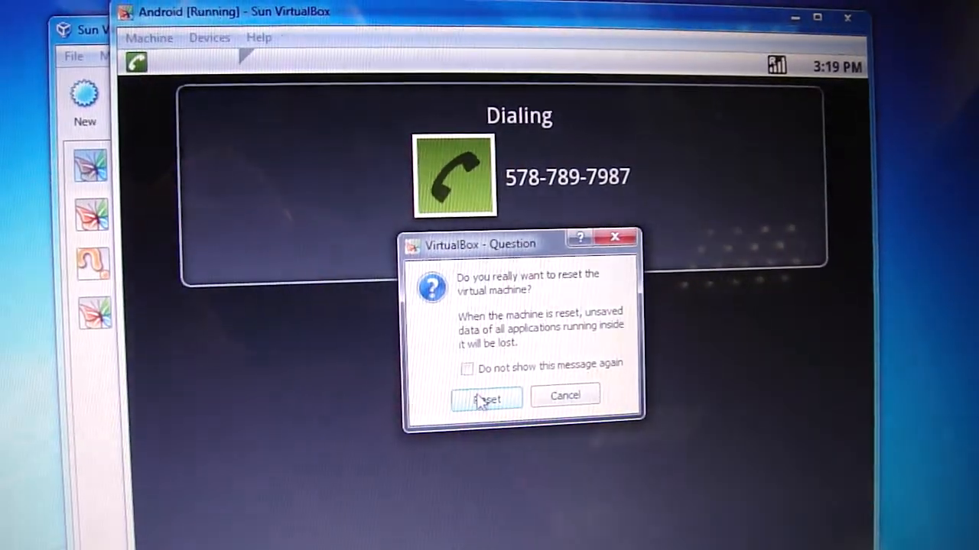
pyautogui.click(486, 399)
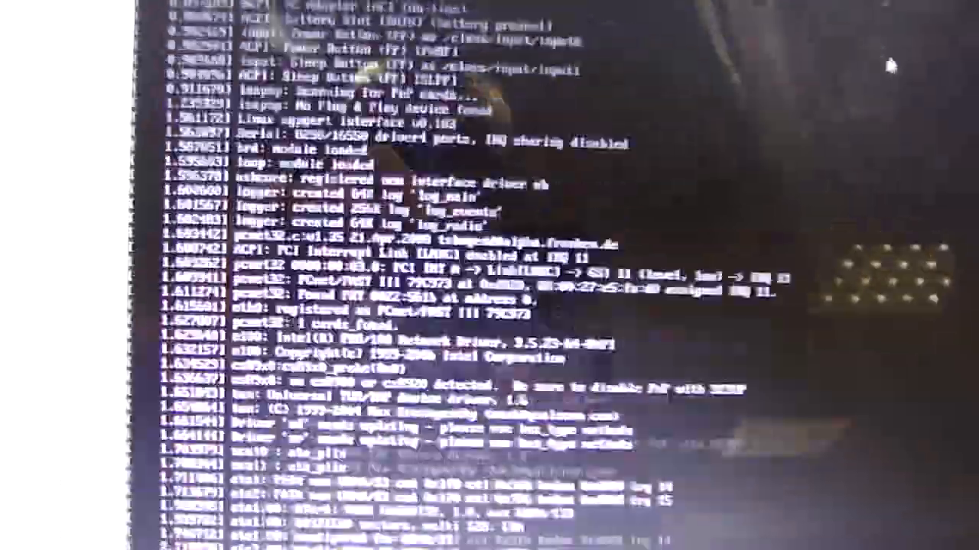
# Wait for the Linux boot log to finish and the Android home screen to return.
pyautogui.scroll(-3)
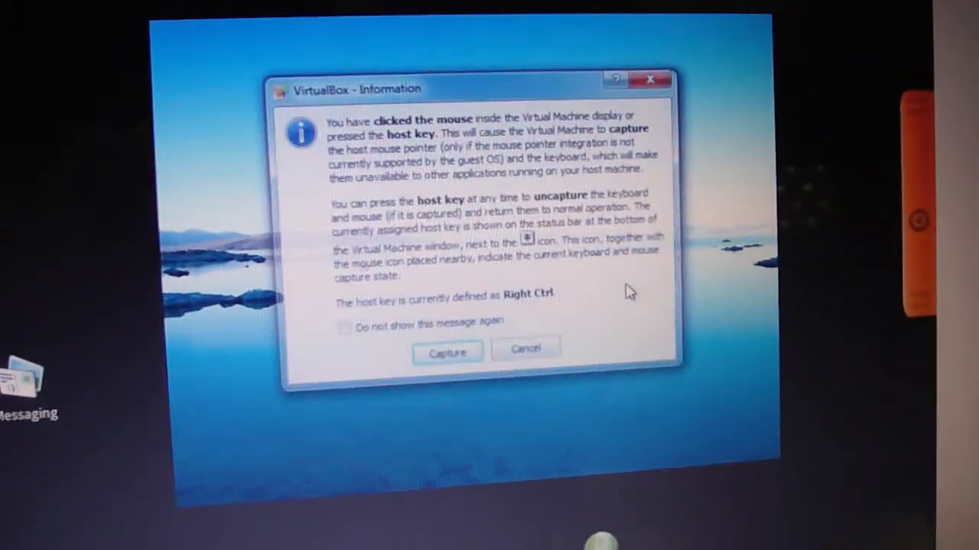
# Accept the input-capture notice to reach the Android app drawer with Dialer, Email, Settings.
pyautogui.click(447, 353)
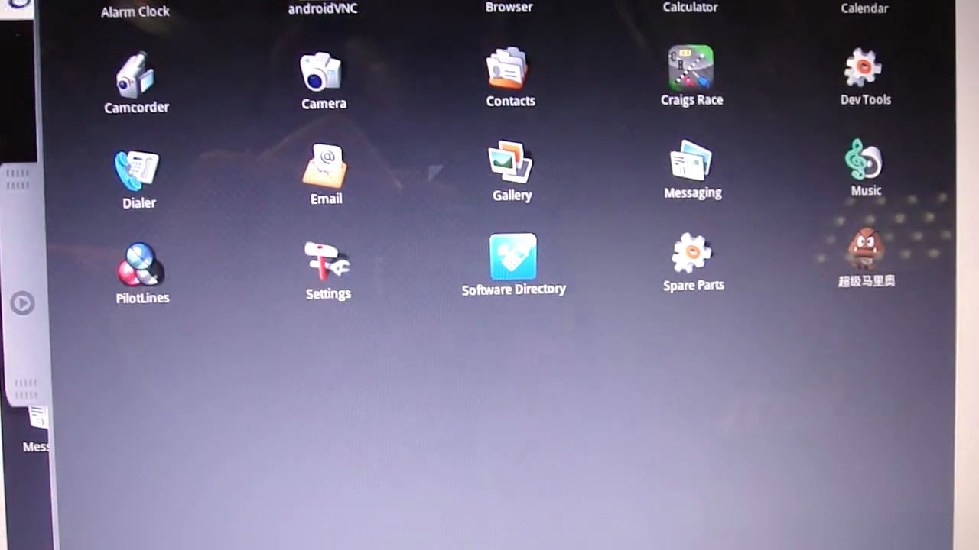